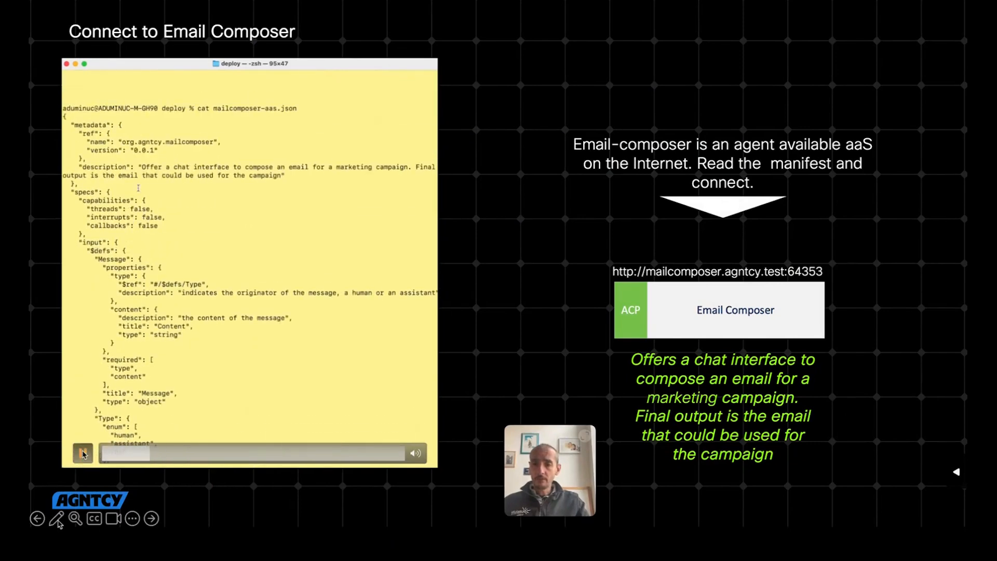
Print mailcomposer-aas.json and scroll through the Email Composer description and input schema.
click(83, 454)
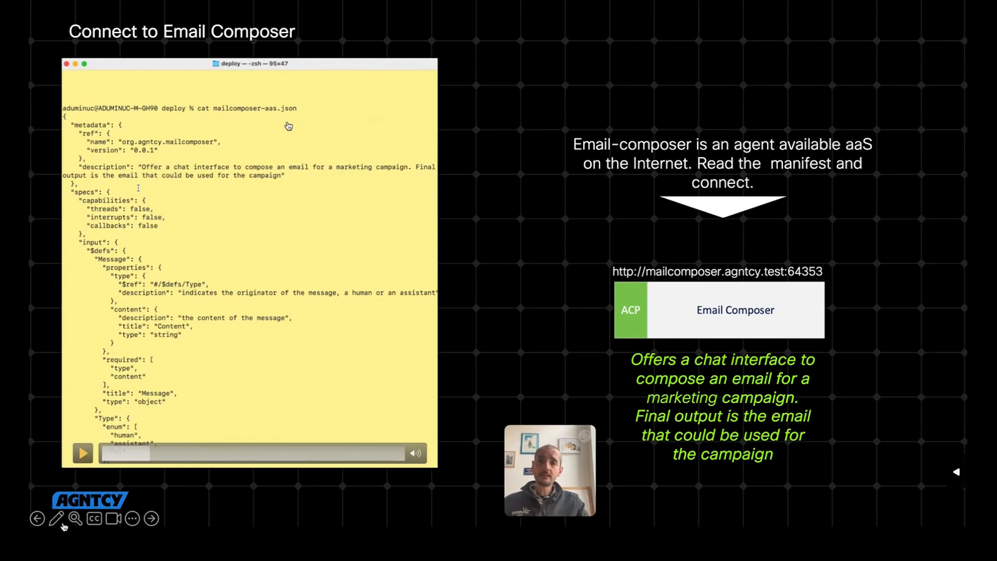
mouse_move(185, 196)
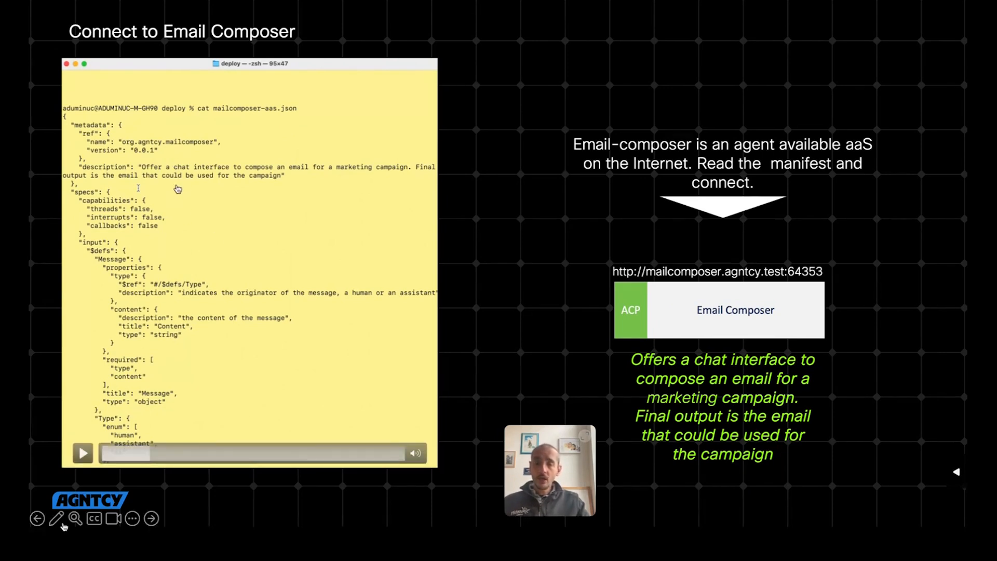
click(83, 453)
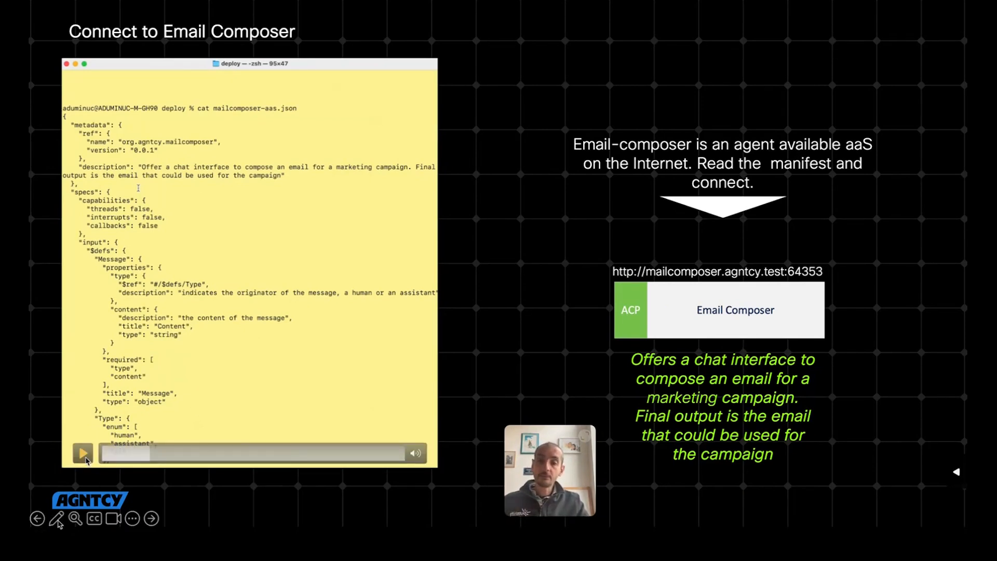
click(83, 454)
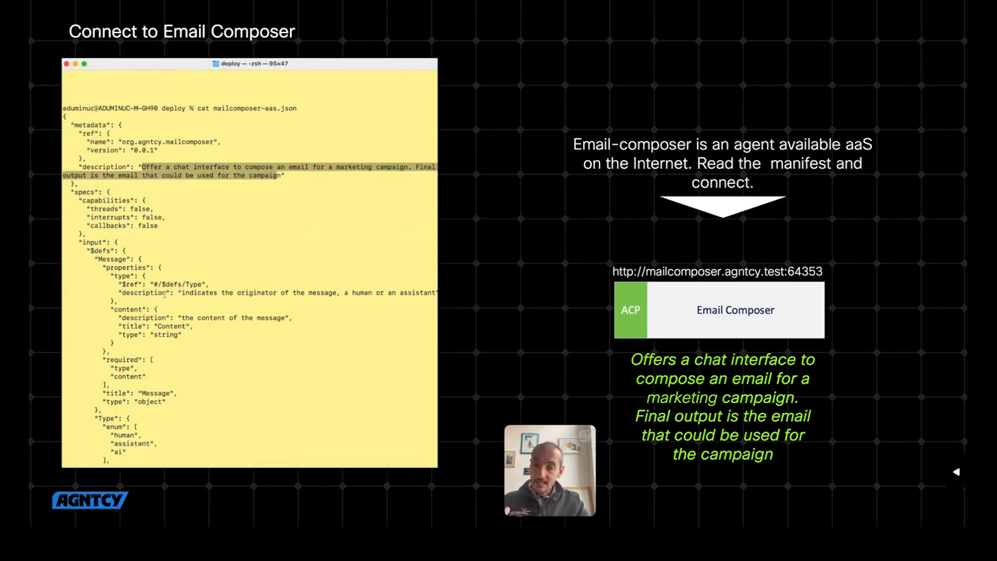
scroll(down, 3)
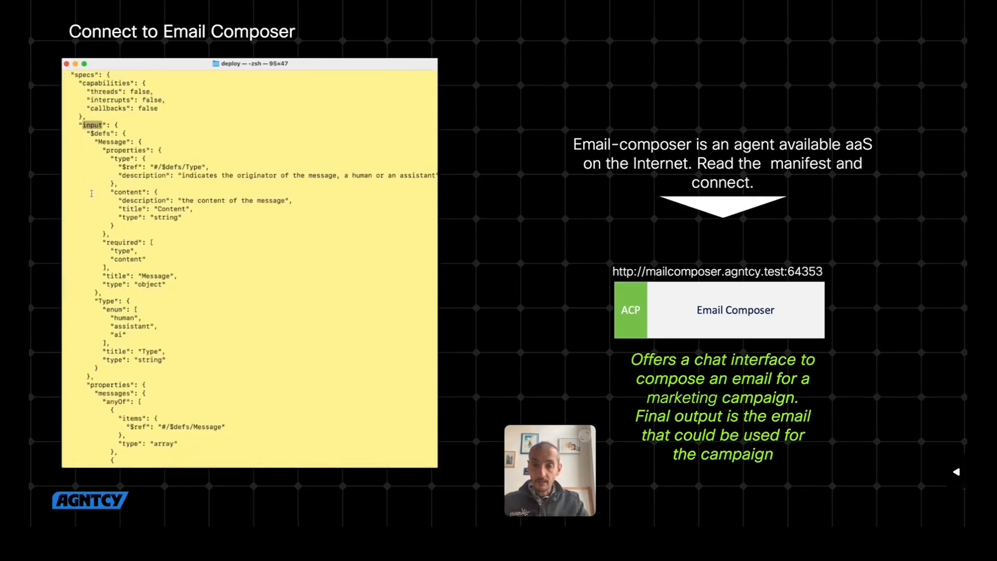
scroll(down, 3)
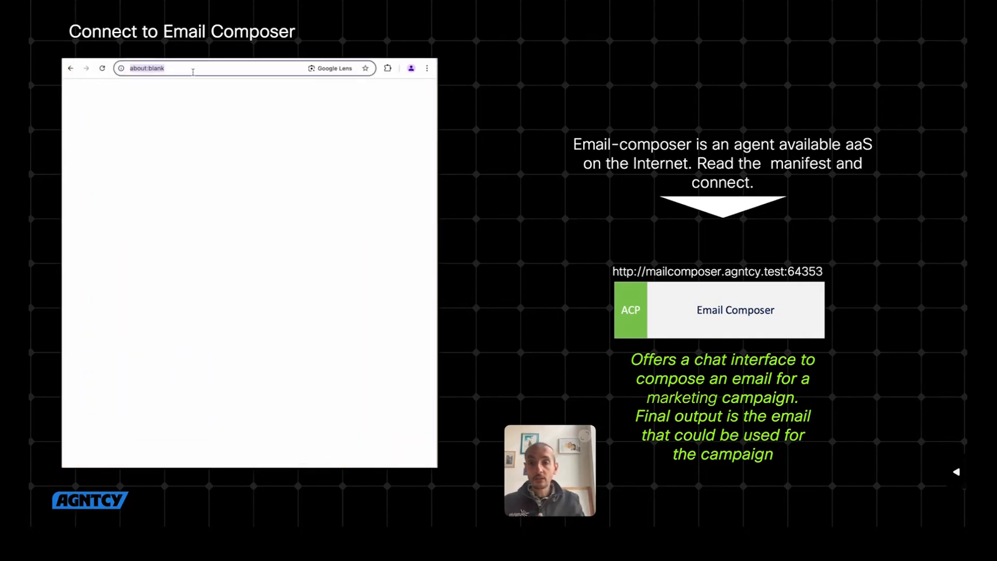
text(http://mailcomposer.agntcy.test:64353)
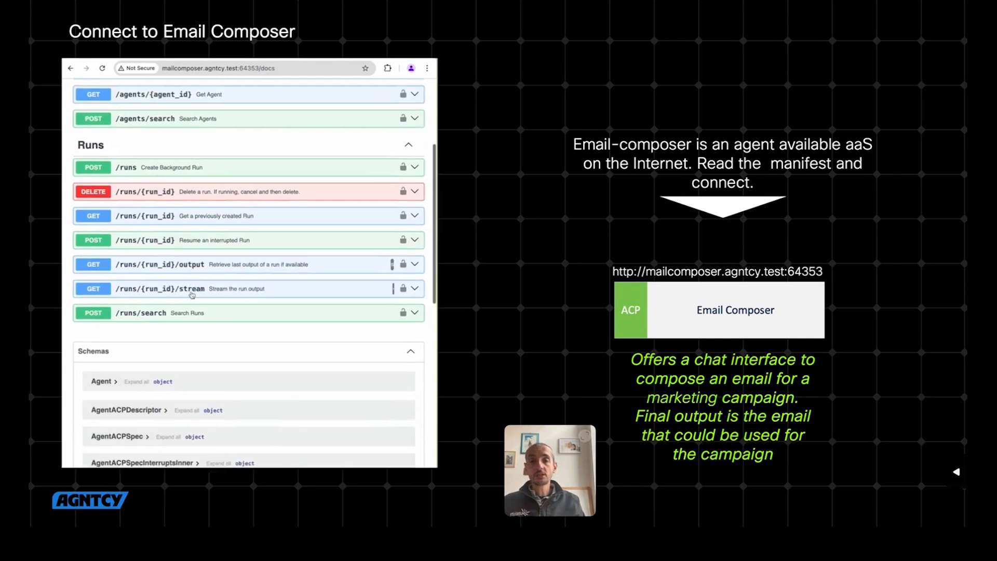
scroll(down, 3)
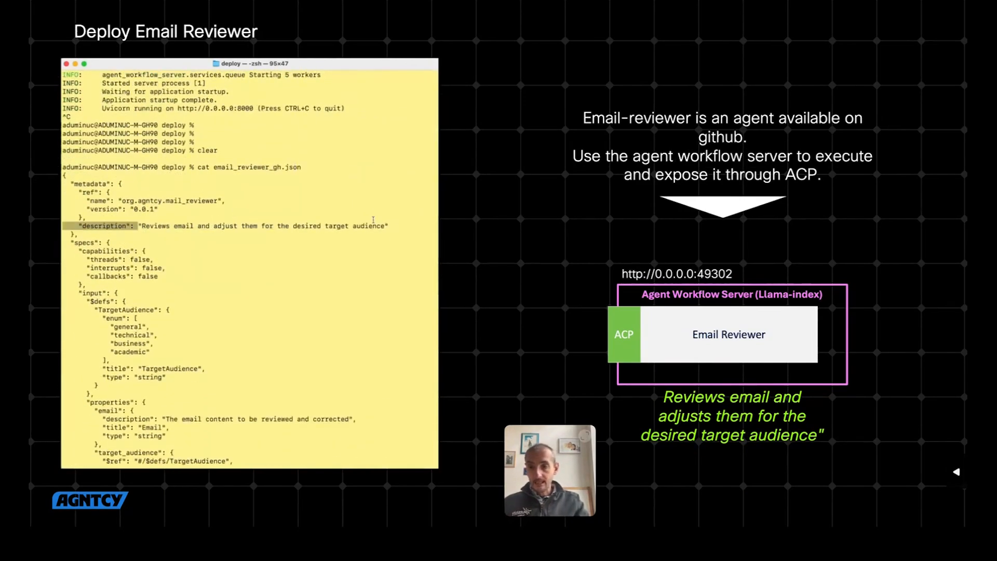
Scroll through the email_reviewer_gh.json manifest and the wfsm --help command list.
scroll(down, 3)
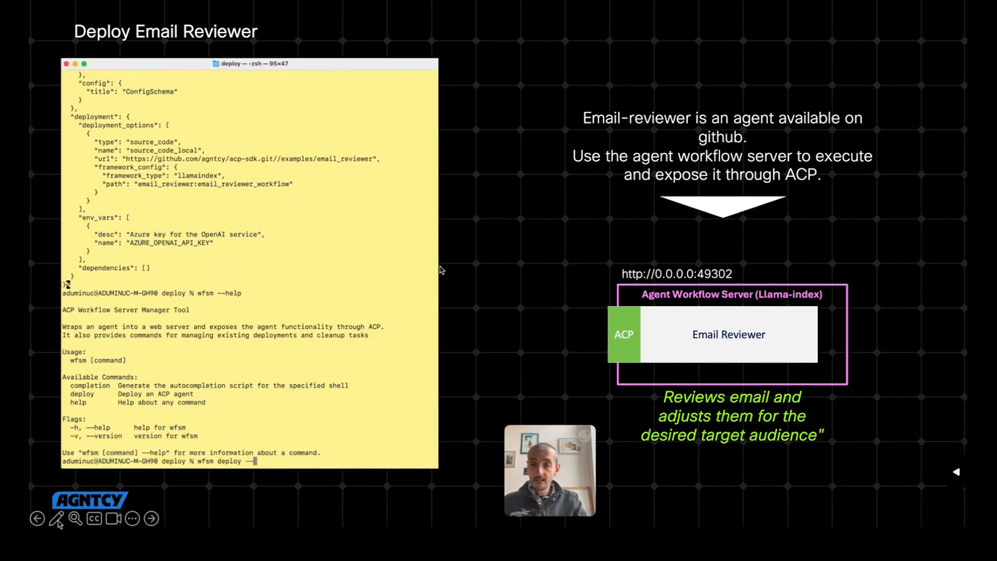
Run wfsm deploy -m email_reviewer_gh.json -e .email_reviewer.env so the Email Reviewer listens on port 49302.
text(wfsm deploy --help)
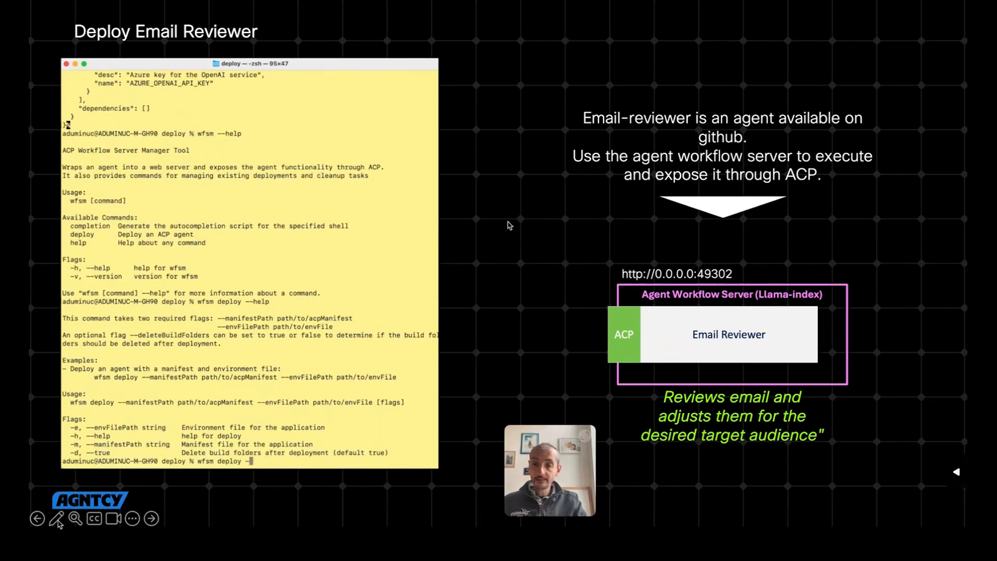
text(-m email_reviewer)
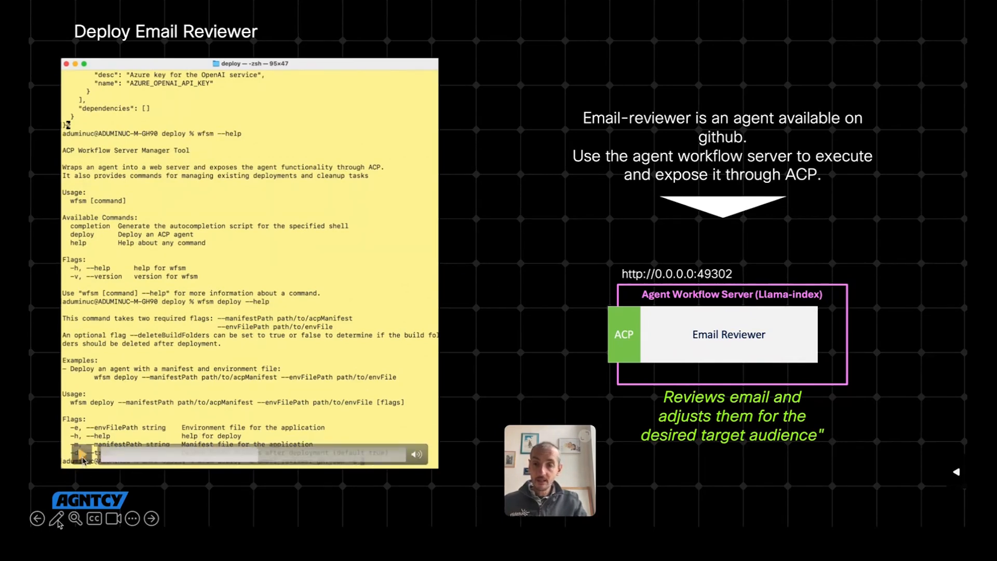
click(82, 452)
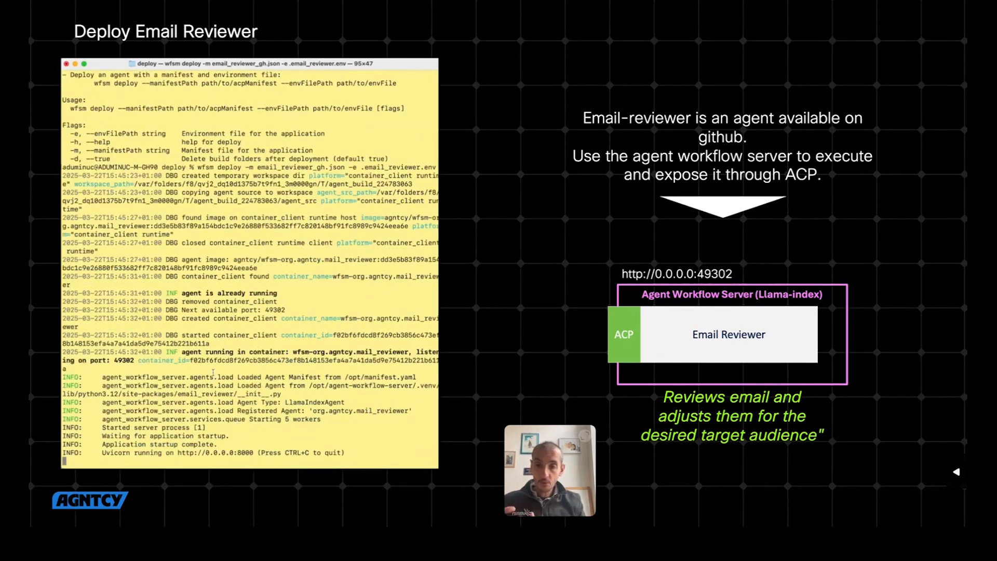
right_click(213, 372)
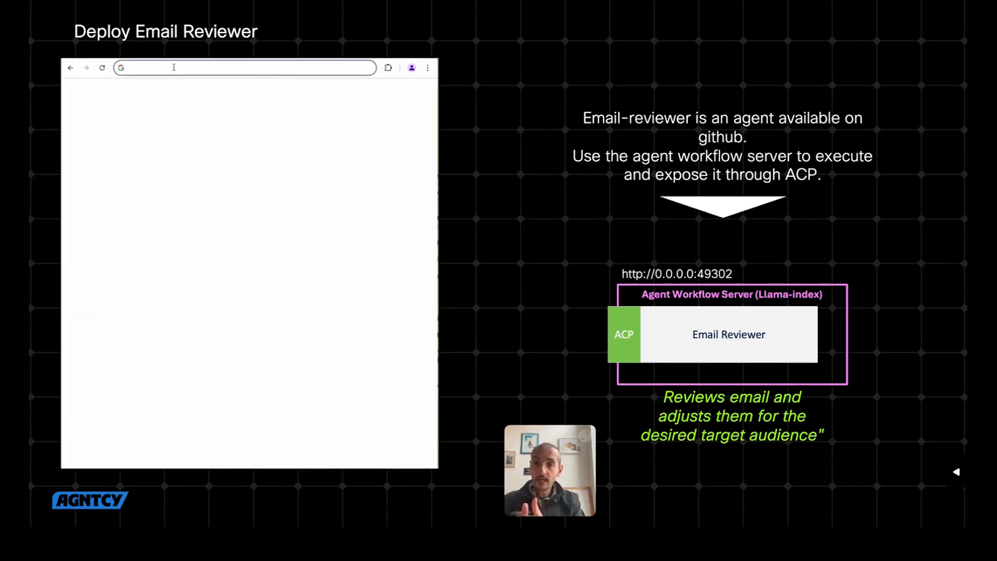
text(http://0.0.0.0:62653/docs)
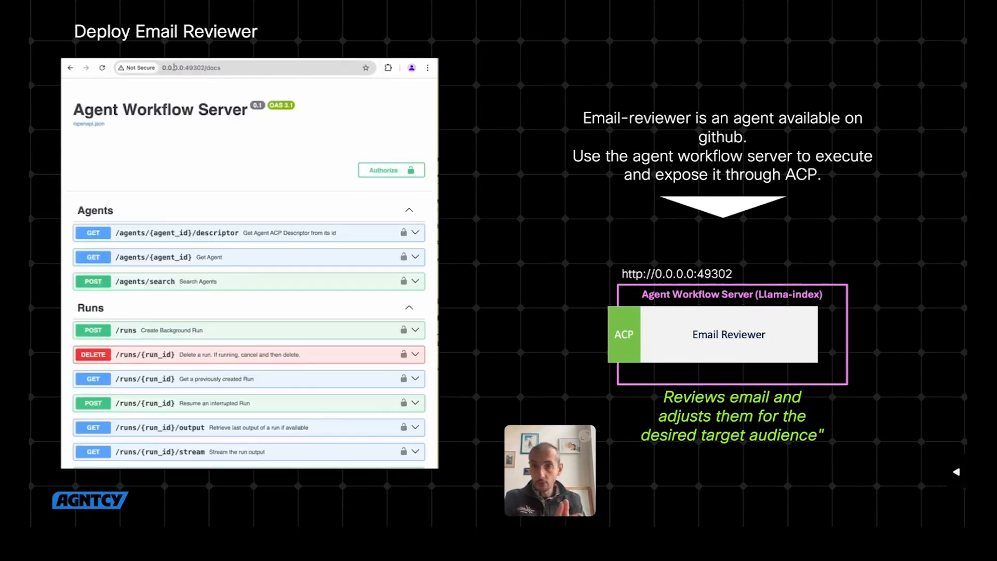
scroll(down, 3)
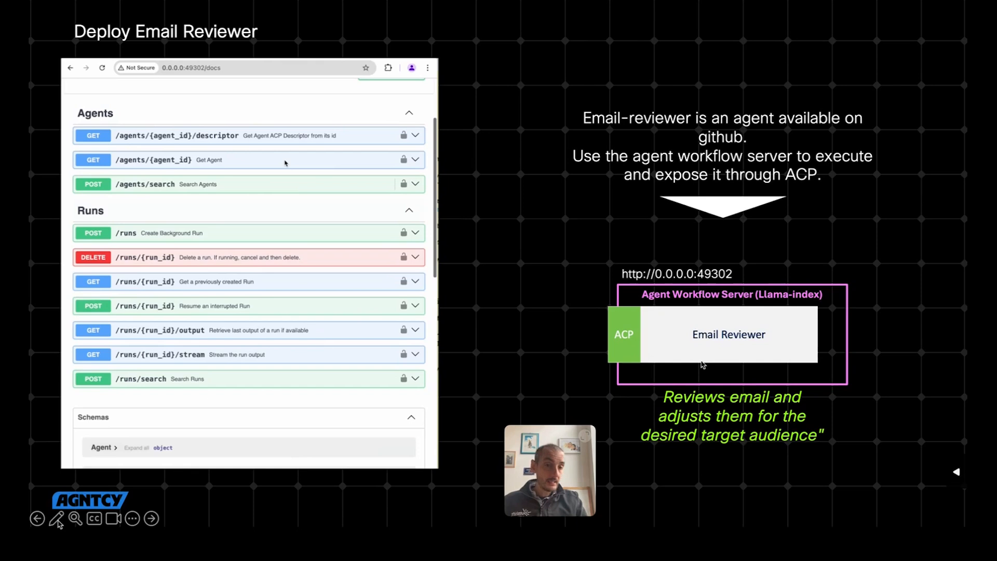
mouse_move(604, 364)
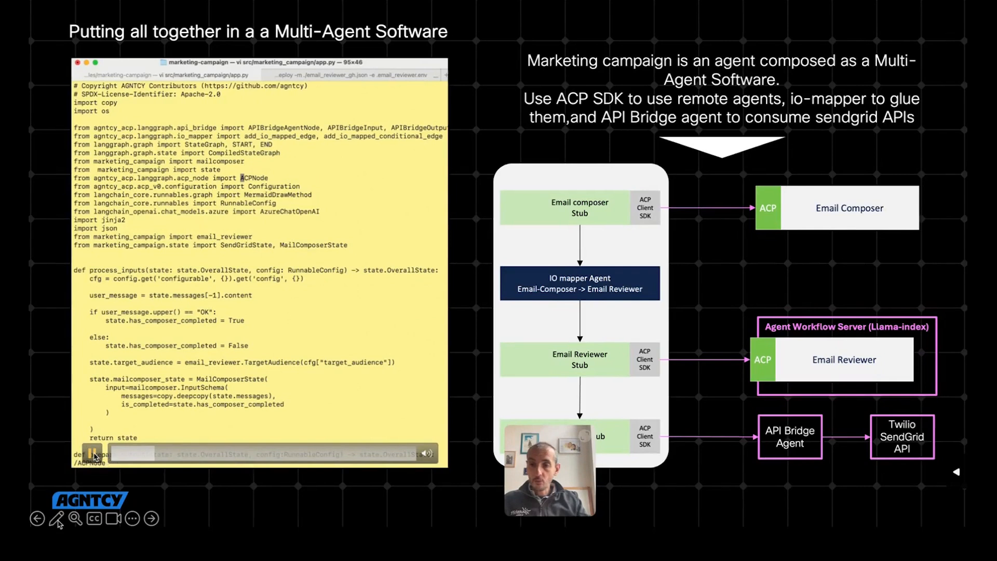
scroll(down, 3)
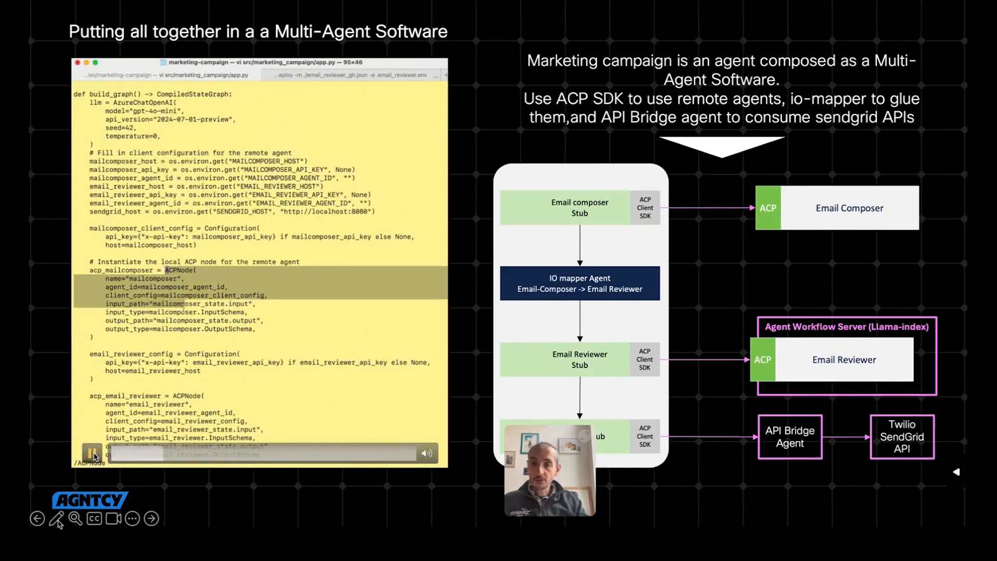
click(92, 453)
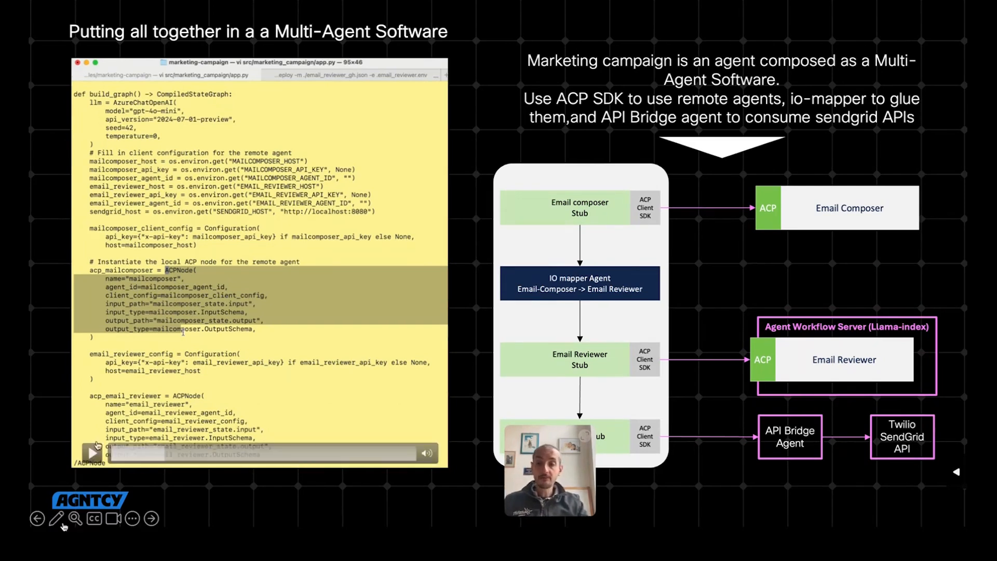
click(87, 453)
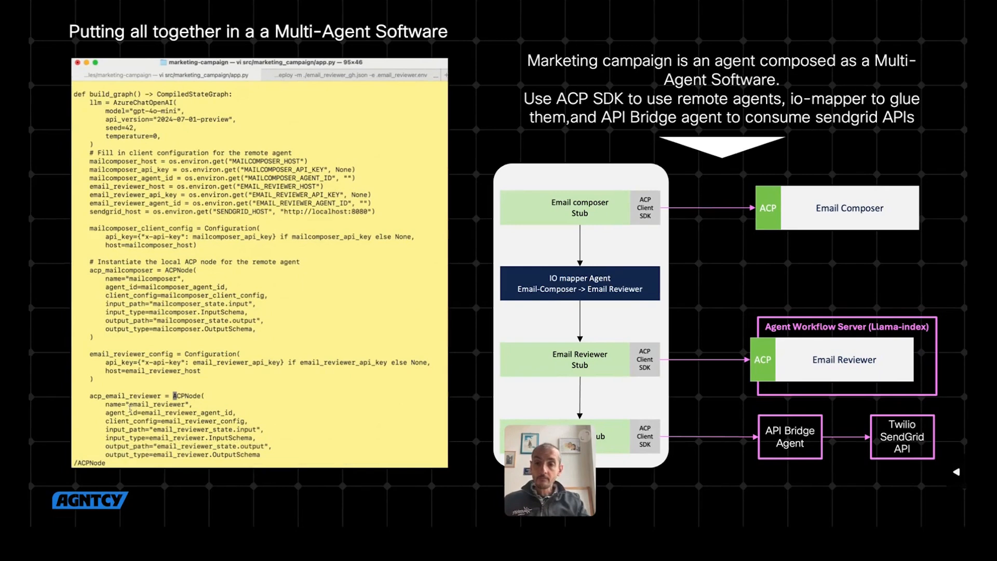
scroll(down, 3)
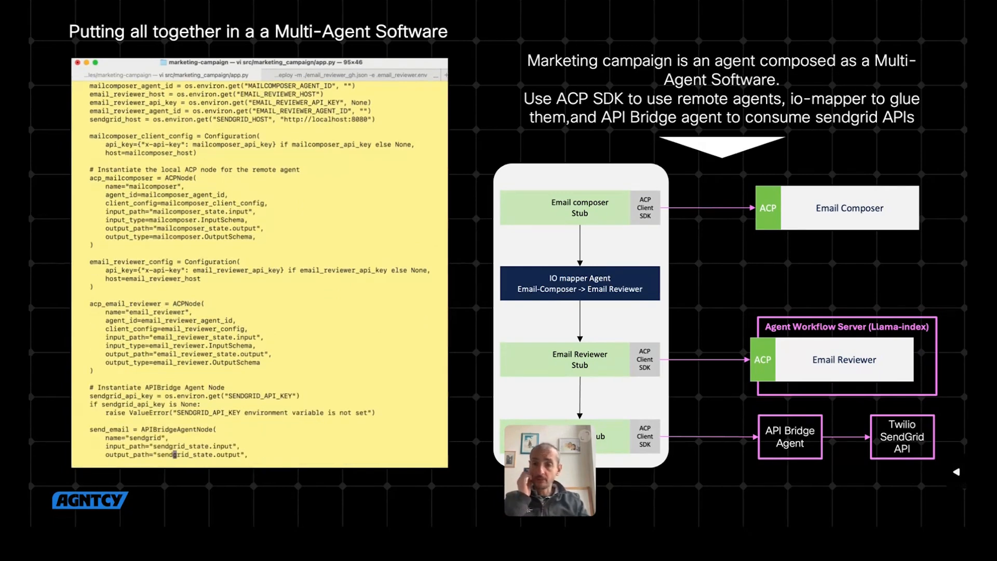
scroll(down, 3)
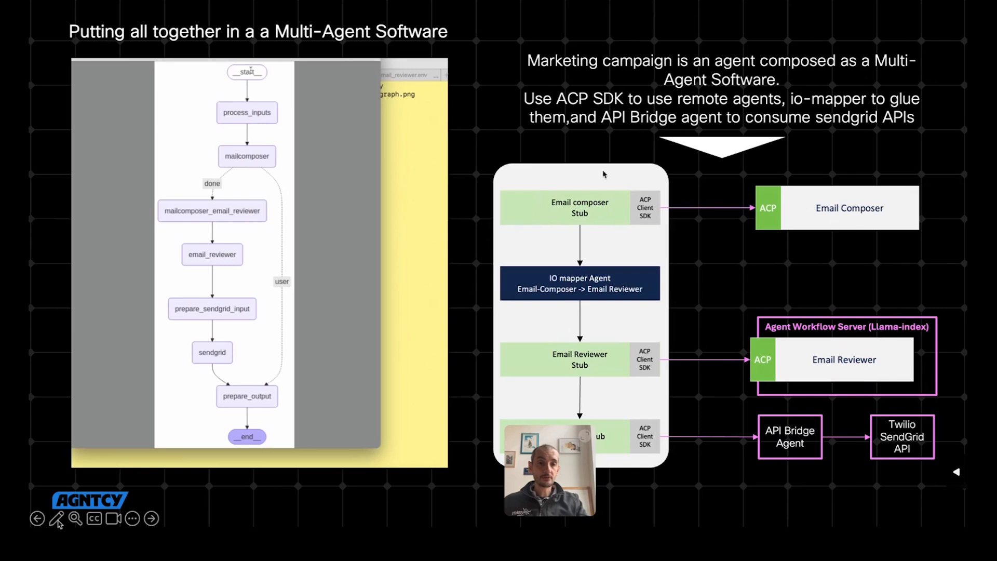
mouse_move(594, 398)
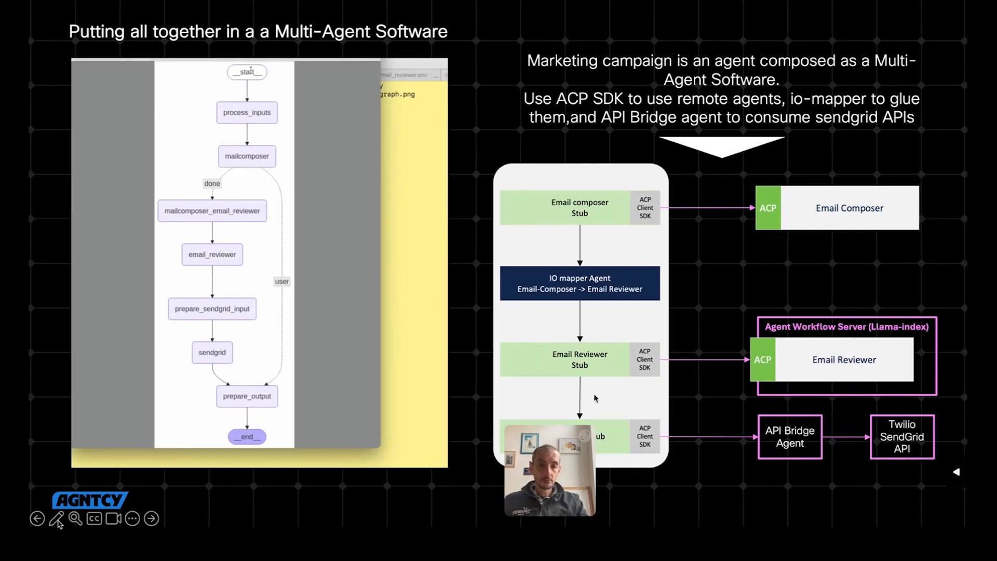
mouse_move(585, 295)
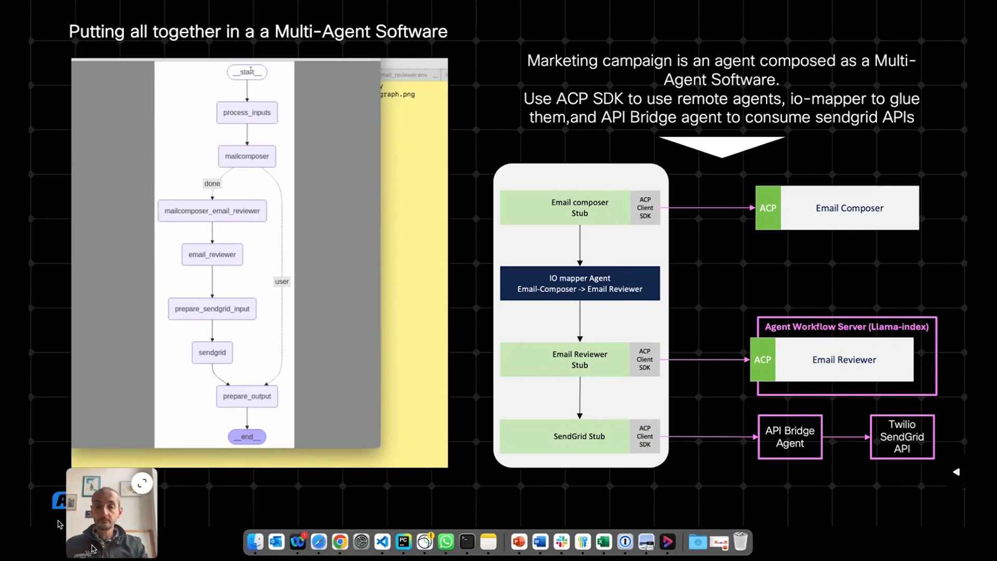
mouse_move(604, 292)
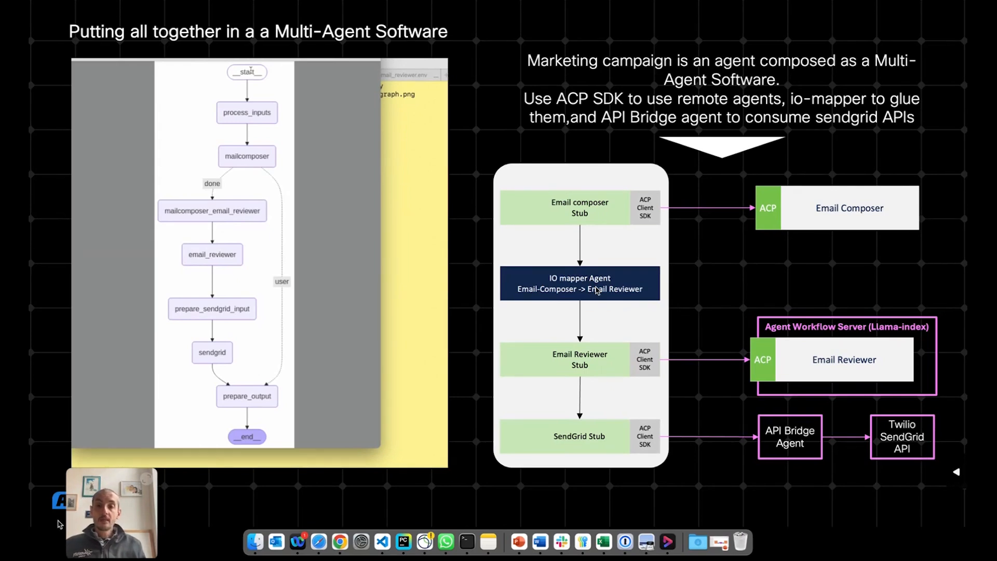
mouse_move(236, 360)
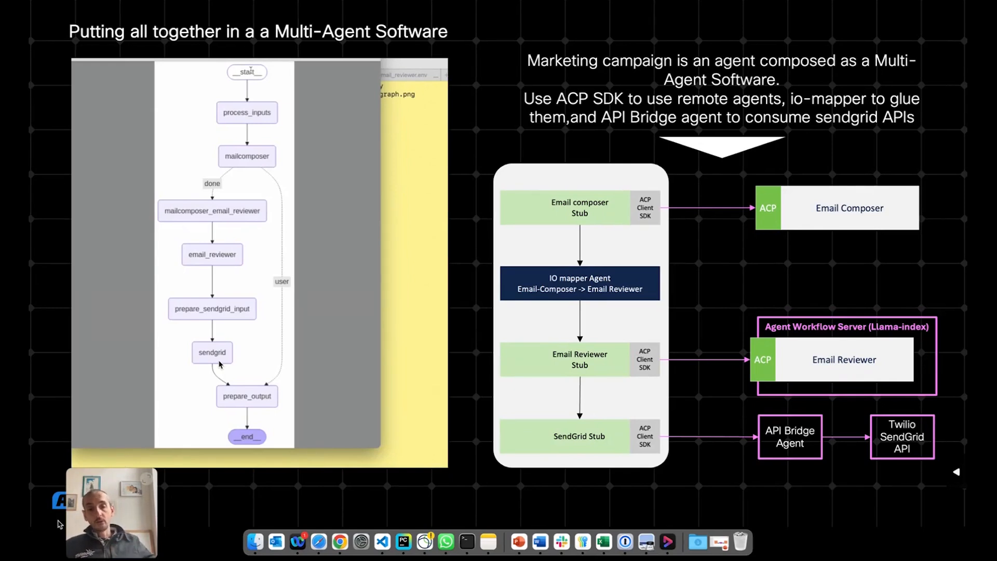
mouse_move(329, 297)
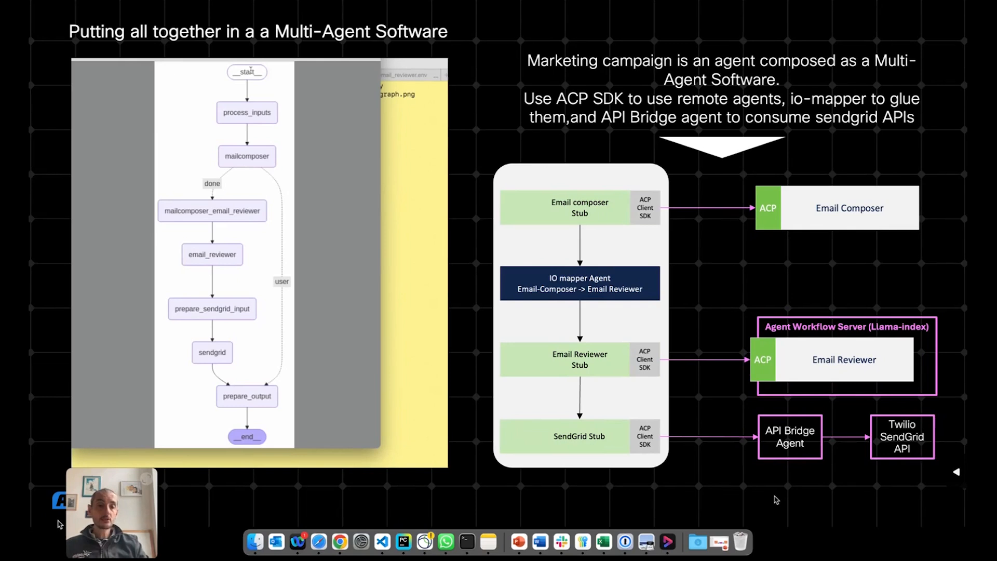
mouse_move(750, 491)
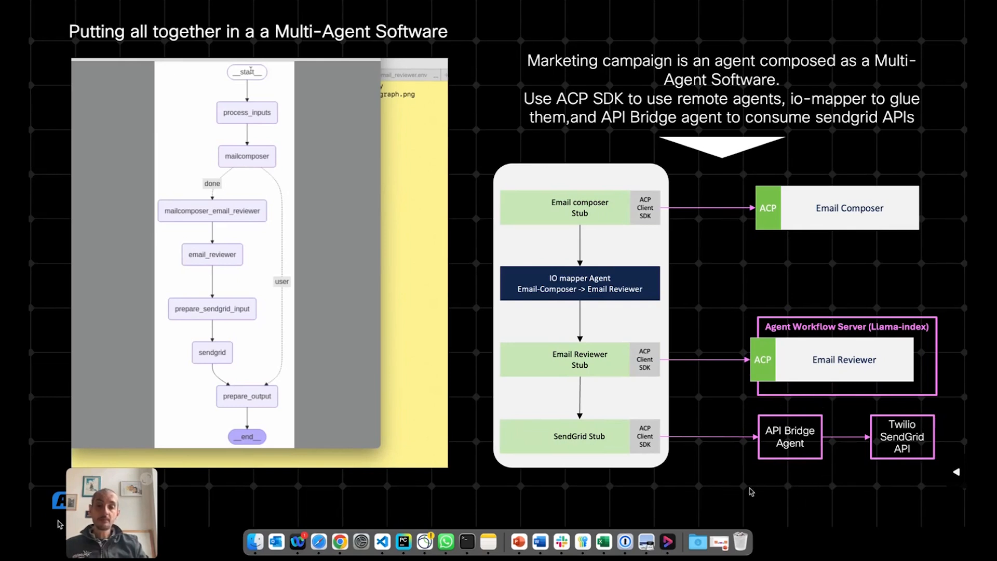
mouse_move(767, 505)
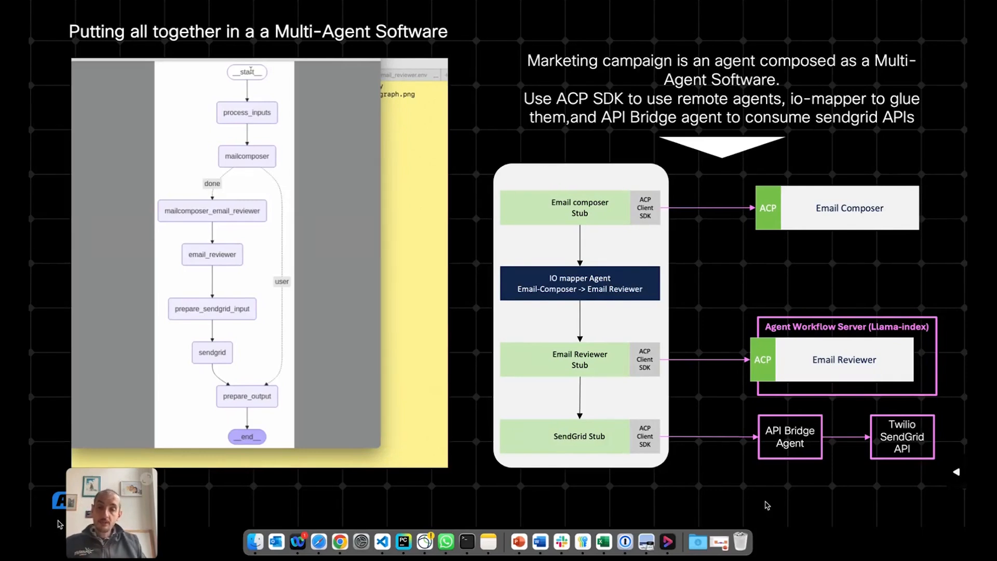
mouse_move(551, 444)
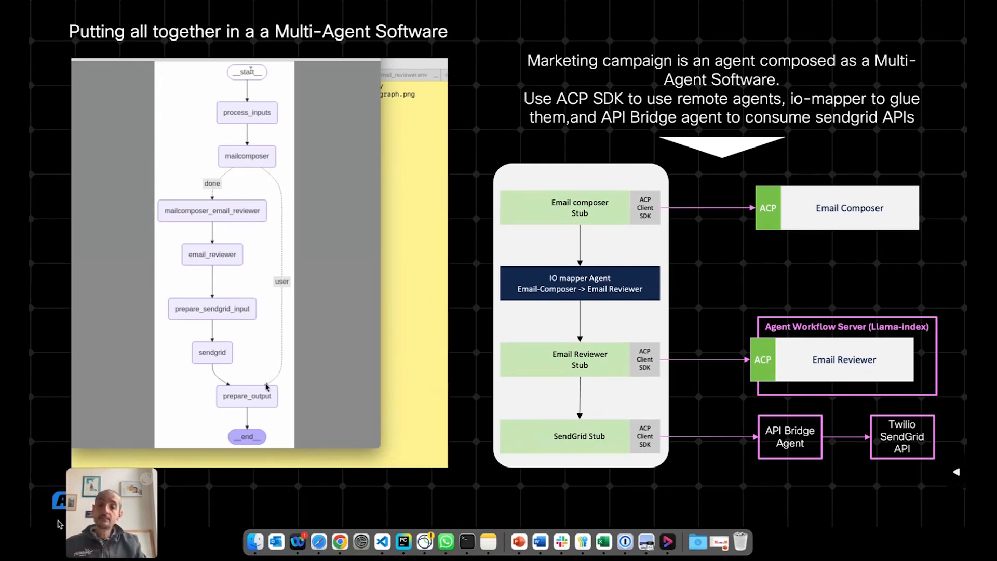
mouse_move(818, 446)
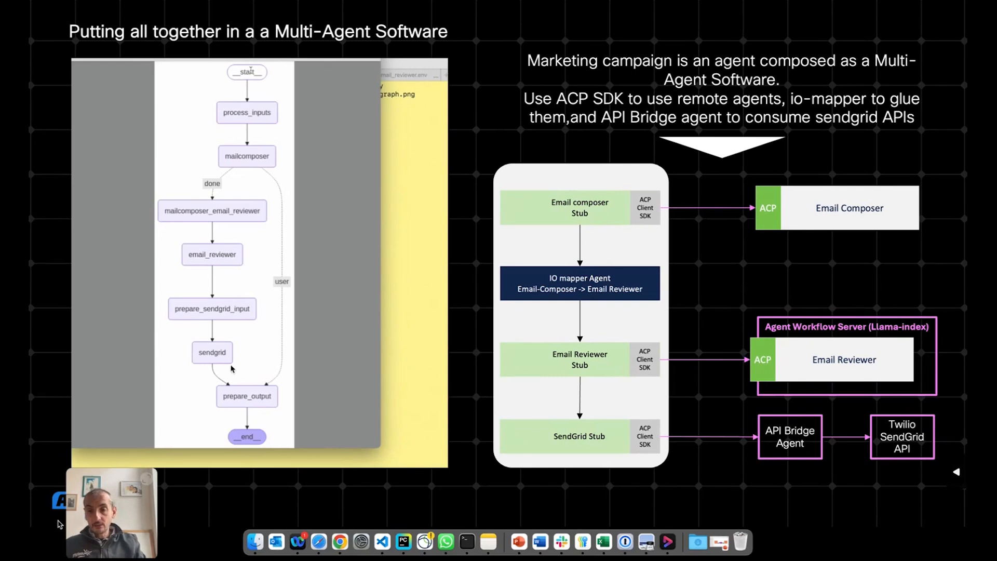
mouse_move(195, 348)
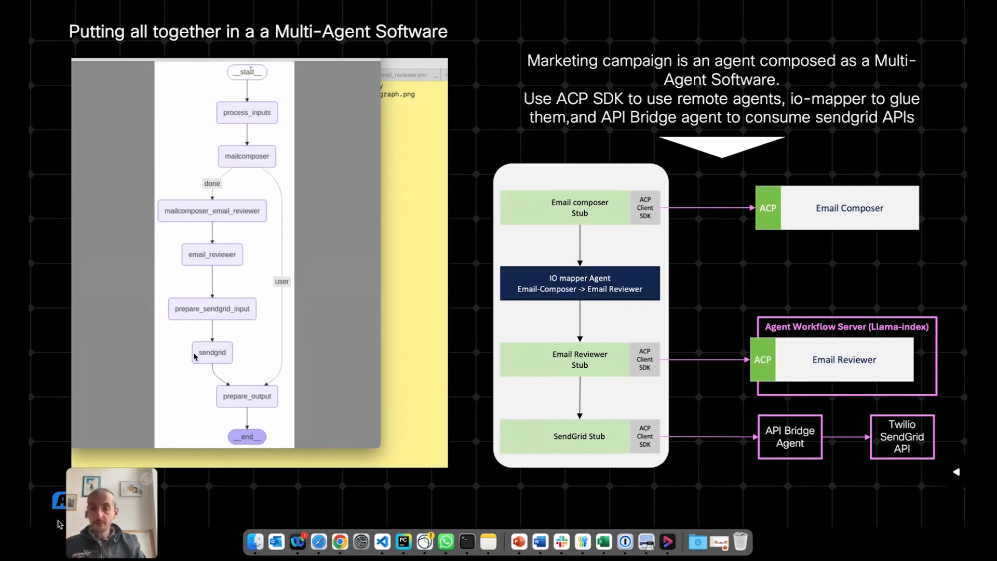
mouse_move(215, 352)
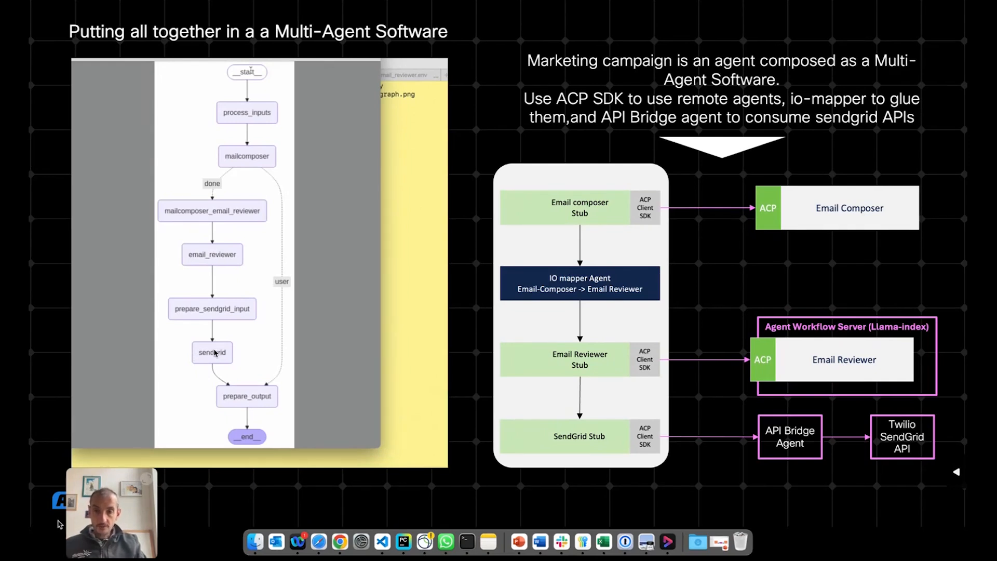
mouse_move(214, 349)
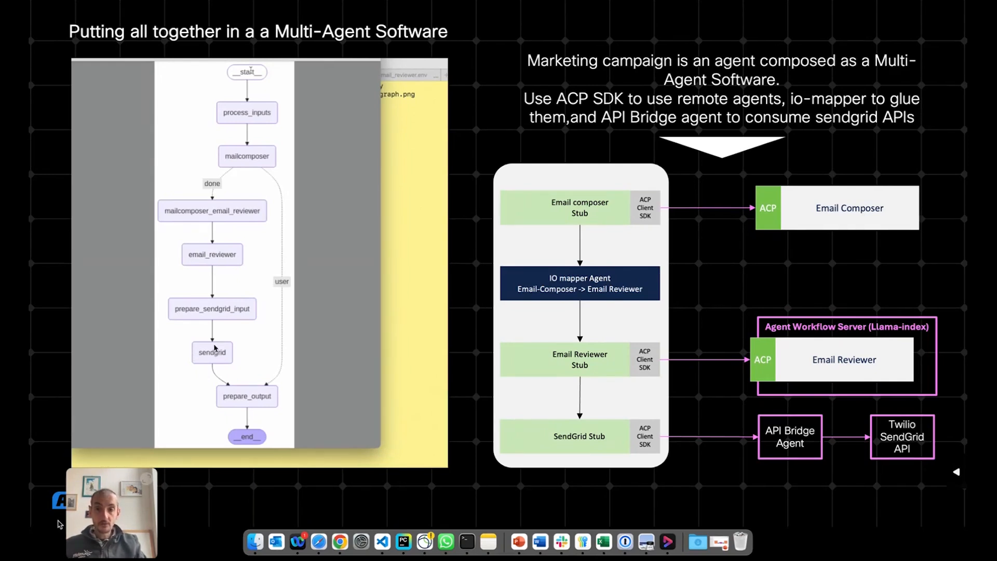
mouse_move(568, 417)
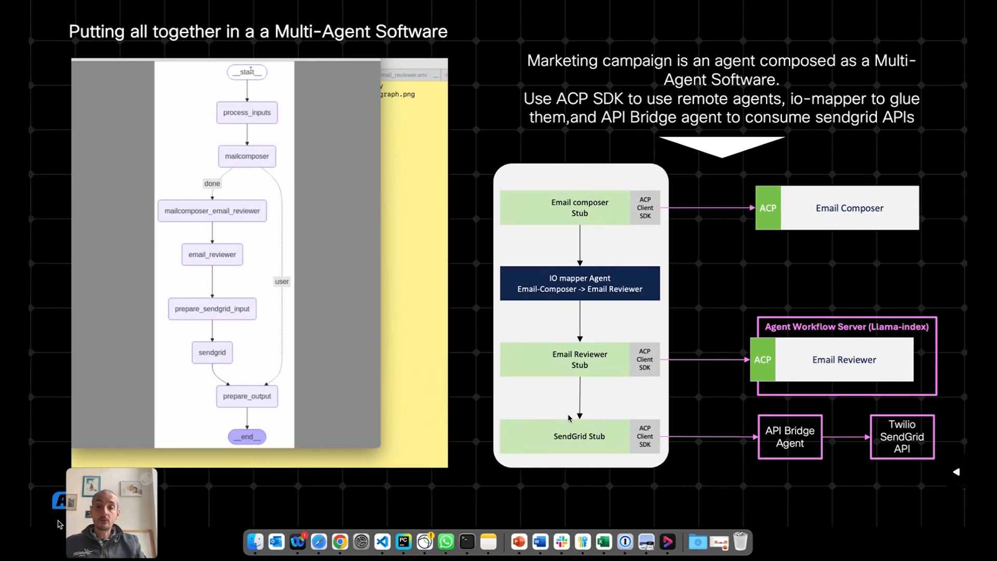
mouse_move(783, 445)
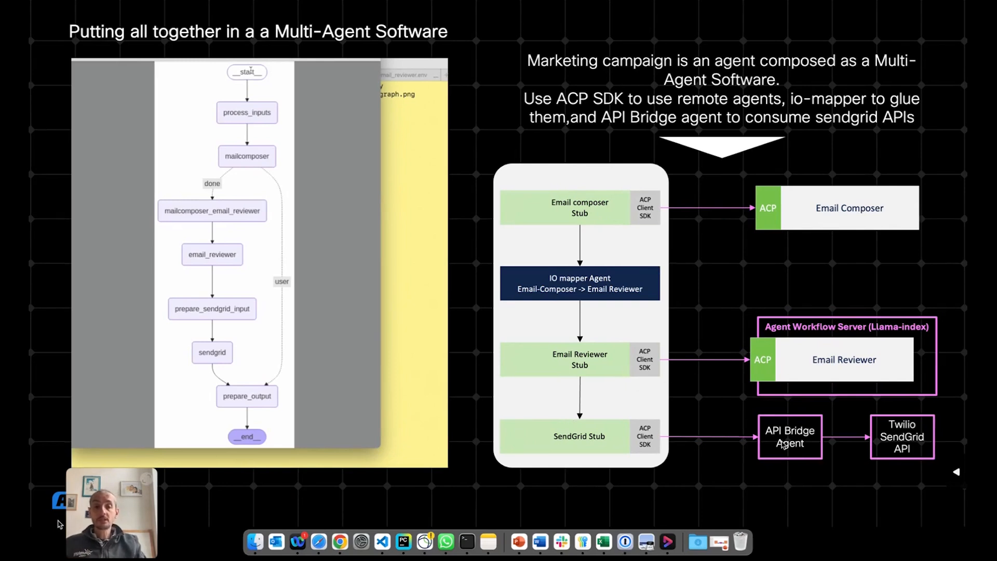
mouse_move(124, 432)
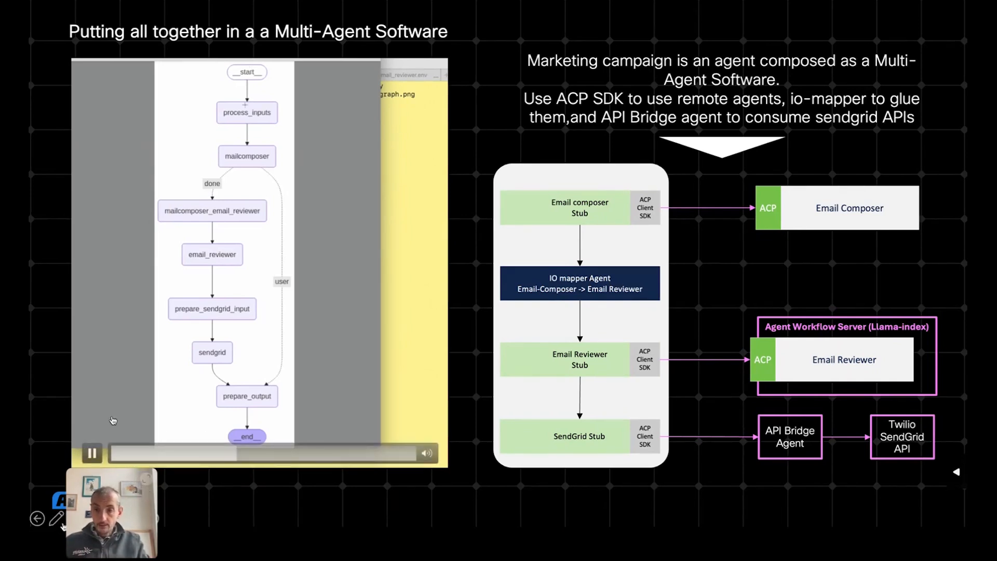
Skip the embedded demo video ahead to the marketing campaign app's terminal prompt.
click(247, 454)
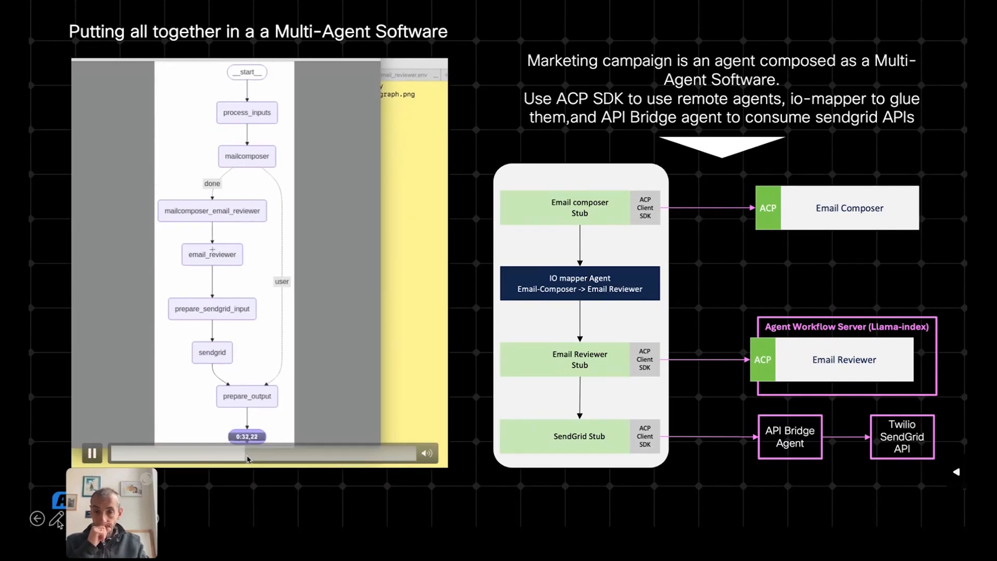
click(92, 452)
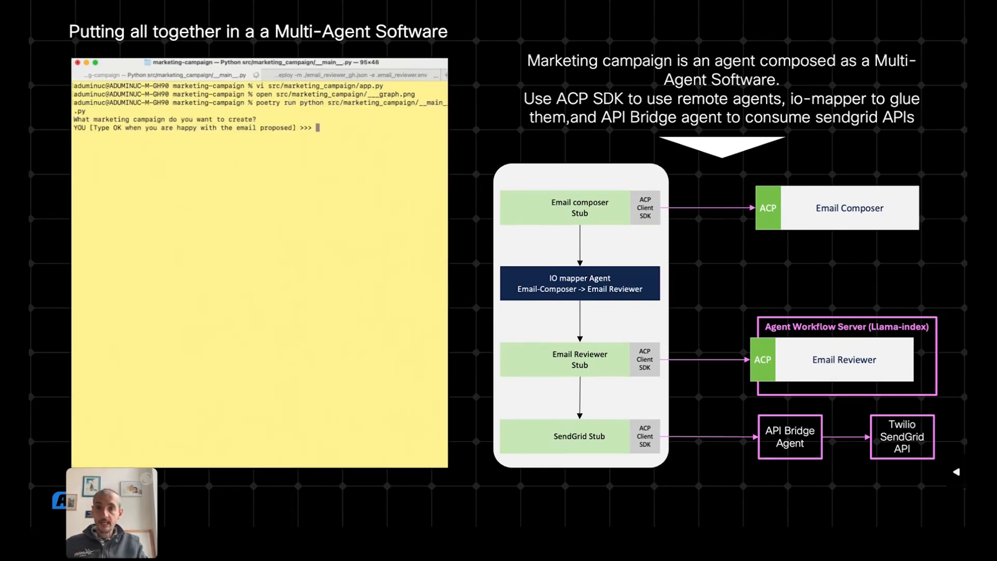
Request a campaign for 'Cisco is building agntcy, an open source community for AI agent interoperability' and accept the draft with OK.
text(Cisco is building agntcy, an open source community for AI agent interoperability. Prepare a marketing campaign to advertise this initiative. Don't ask further questions.)
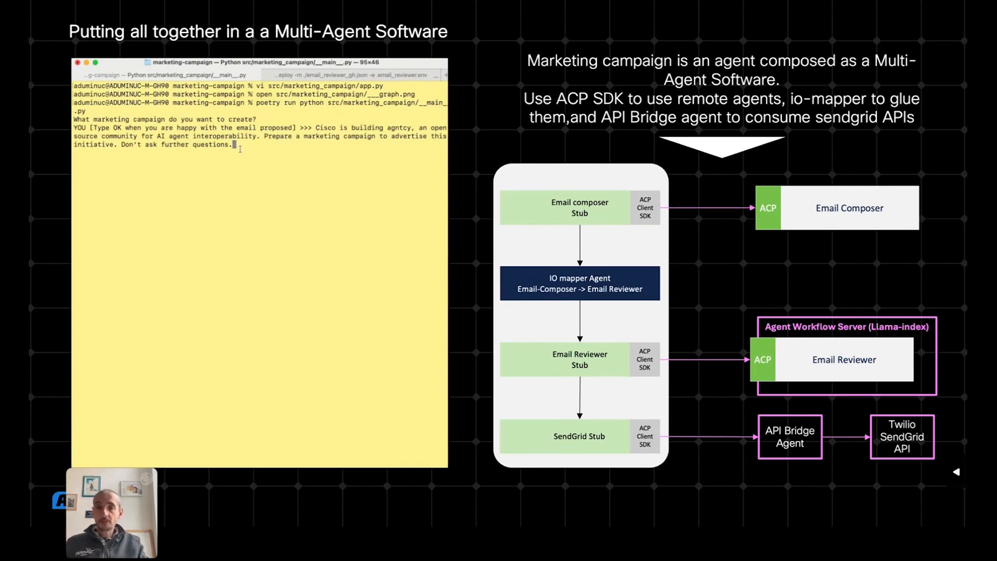
key(enter)
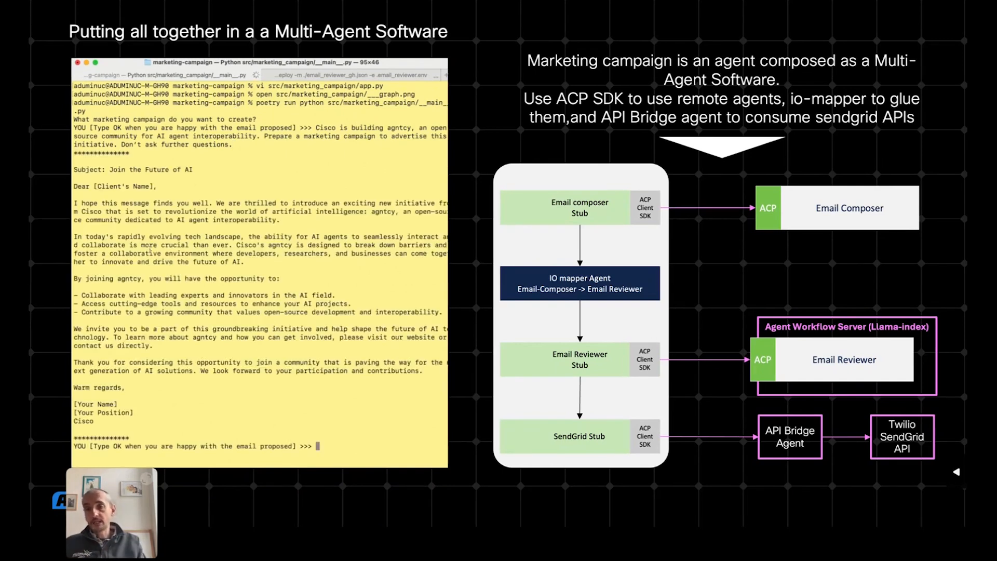
text(OK)
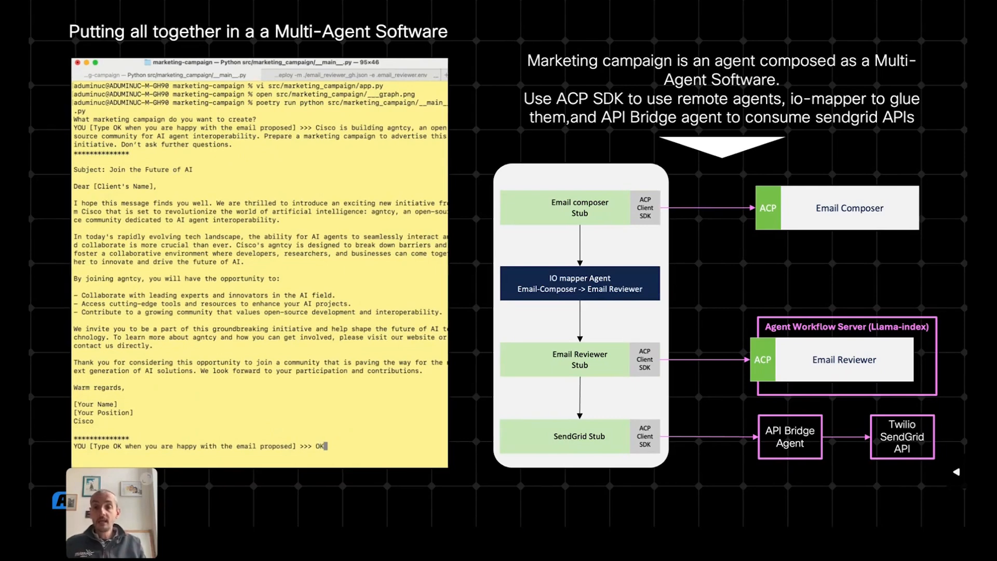